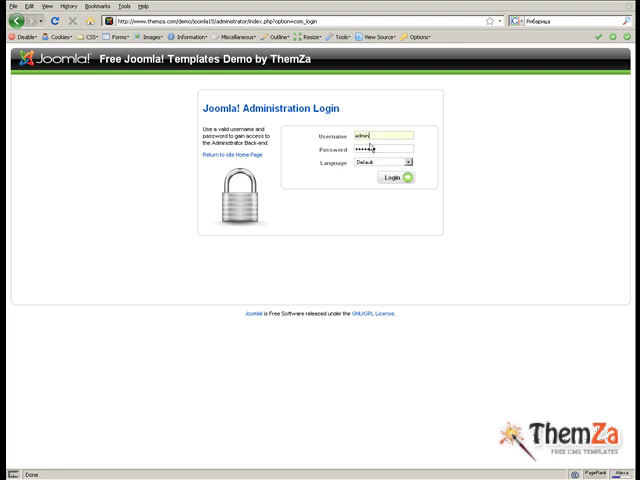
Step: Log in to the Joomla administration back end with the entered credentials
click(392, 176)
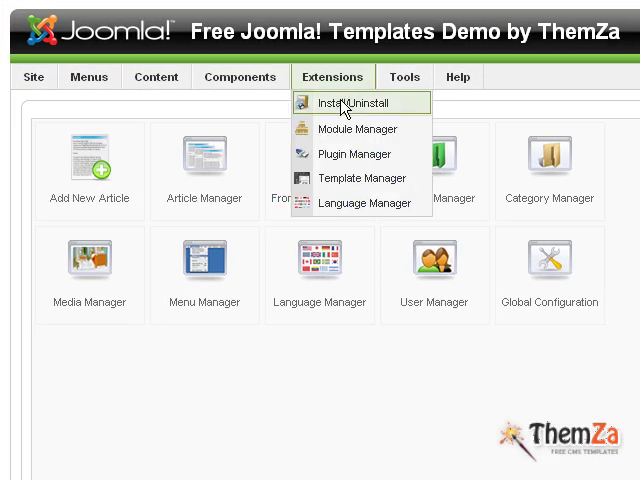
mouse_move(362, 178)
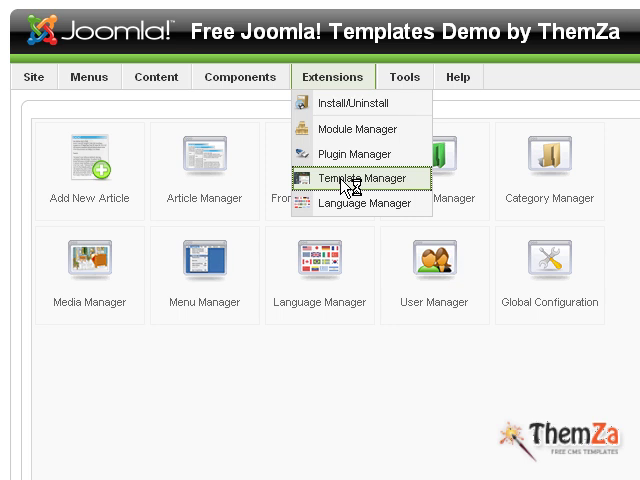
Step: Show the Template Manager listing the installed site templates
click(368, 176)
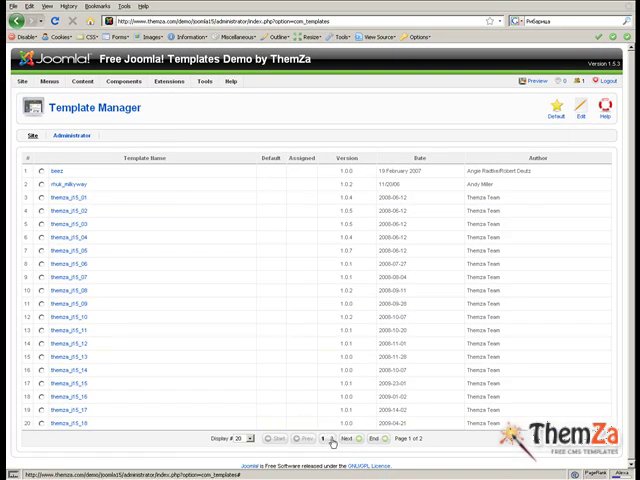
Step: Make themza_j15_32 on page 2 the default template and preview the site with it
click(344, 438)
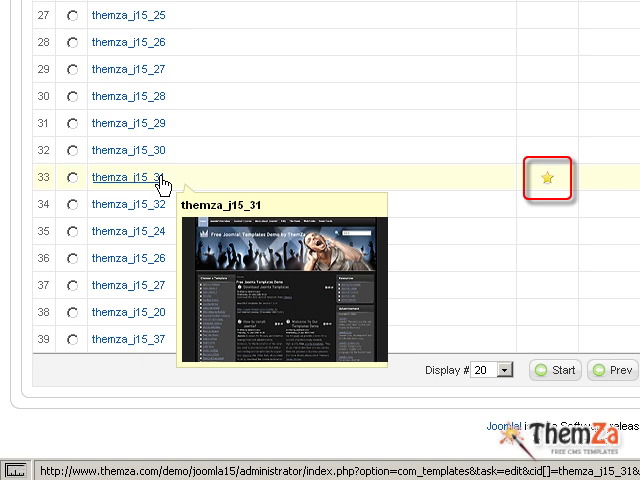
mouse_move(162, 204)
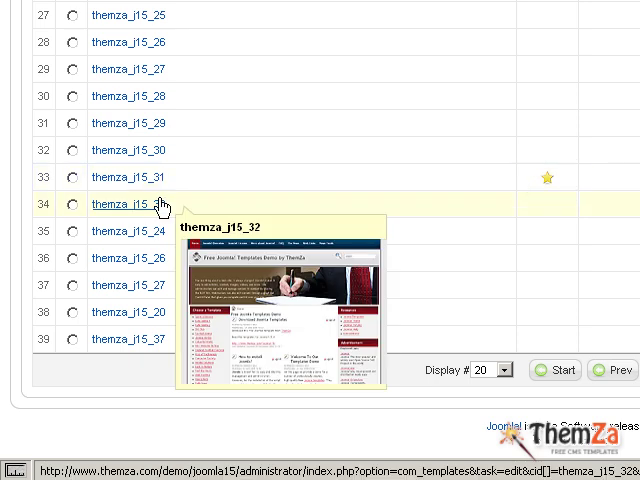
click(72, 204)
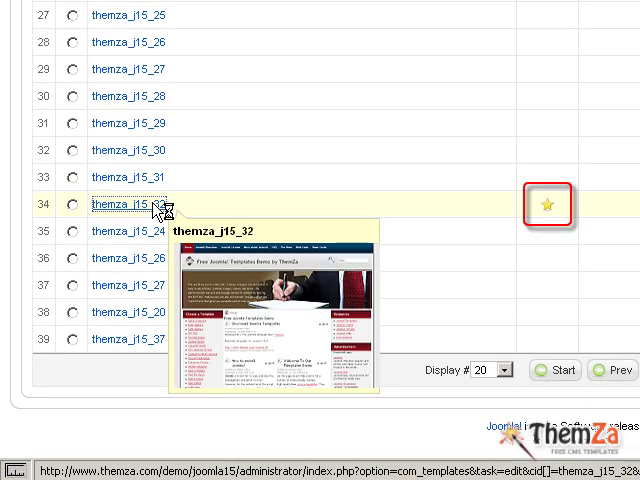
click(128, 204)
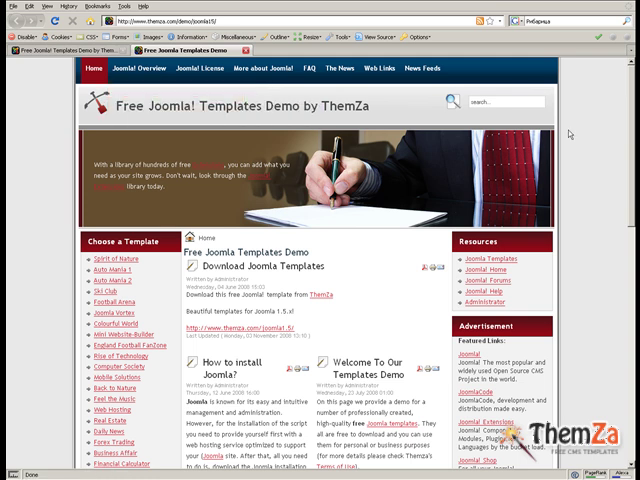
mouse_move(588, 136)
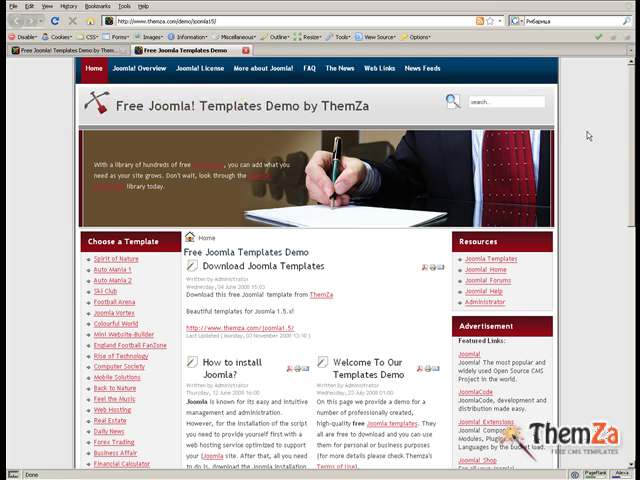
Step: Scroll through the live site to review the new template in its red color scheme
scroll(down, 3)
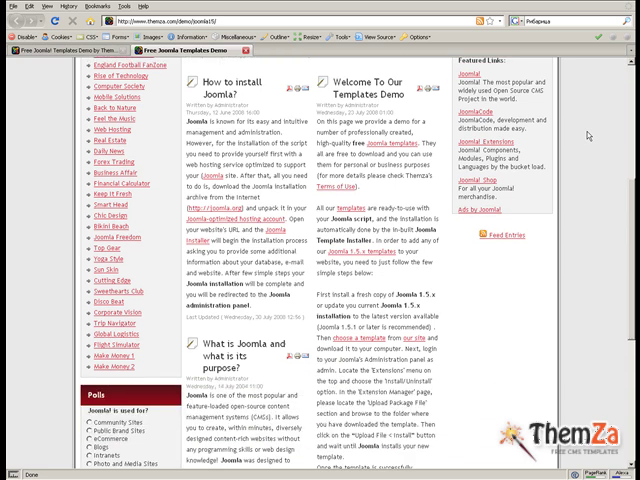
scroll(down, 3)
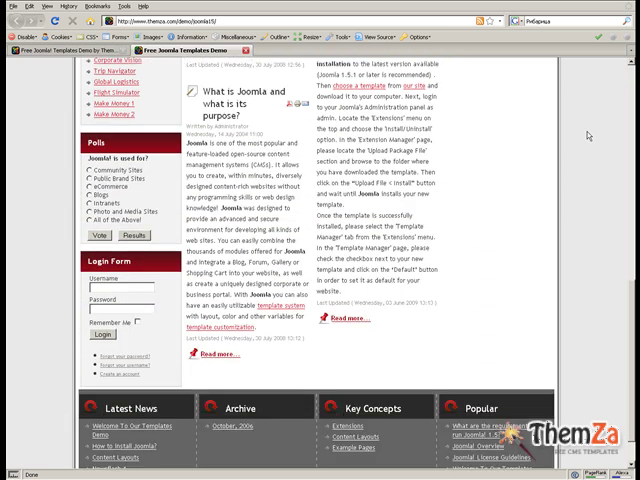
scroll(down, 3)
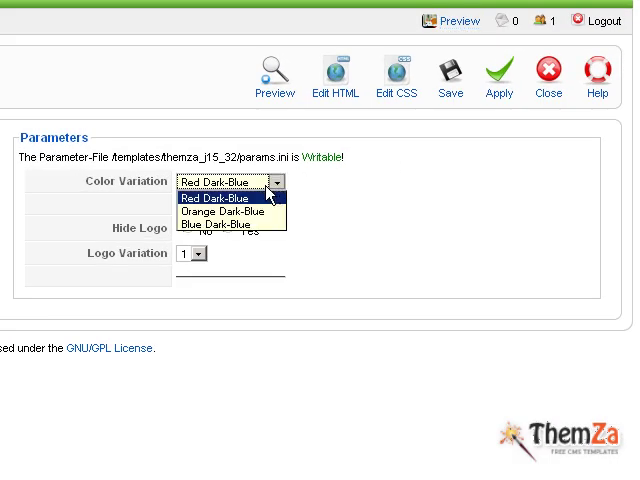
Step: Set the template's Color Variation to Blue Dark-Blue and apply it
click(224, 224)
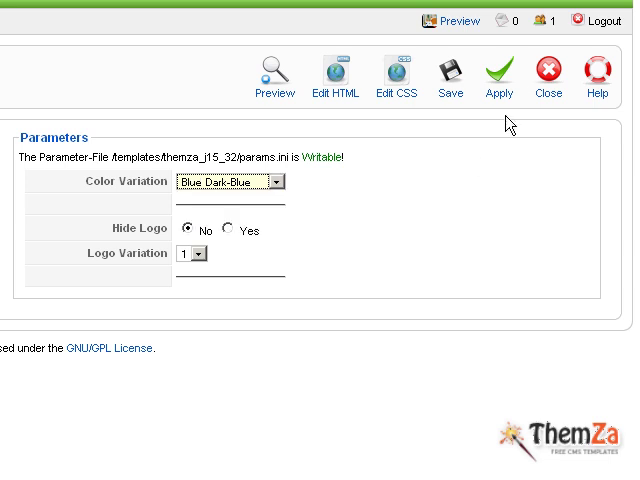
click(500, 76)
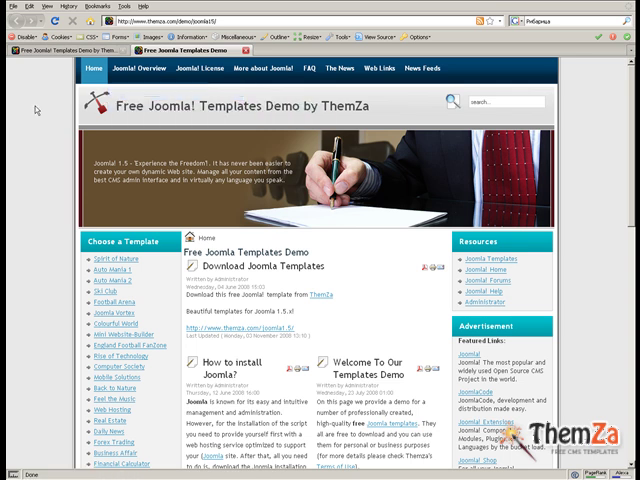
Step: Scroll through the live site to check it in the blue color scheme
scroll(down, 3)
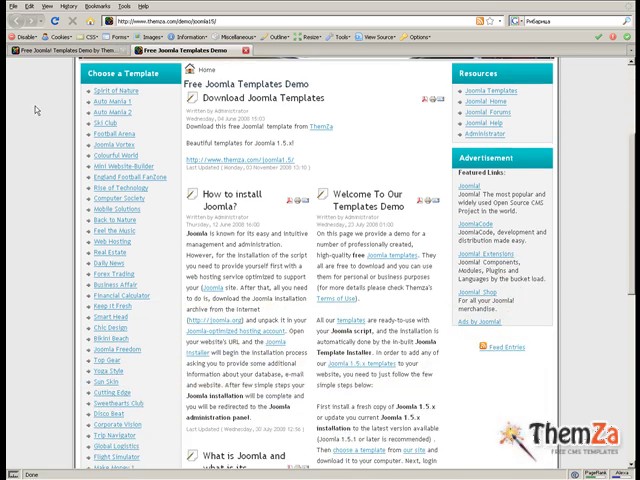
scroll(down, 3)
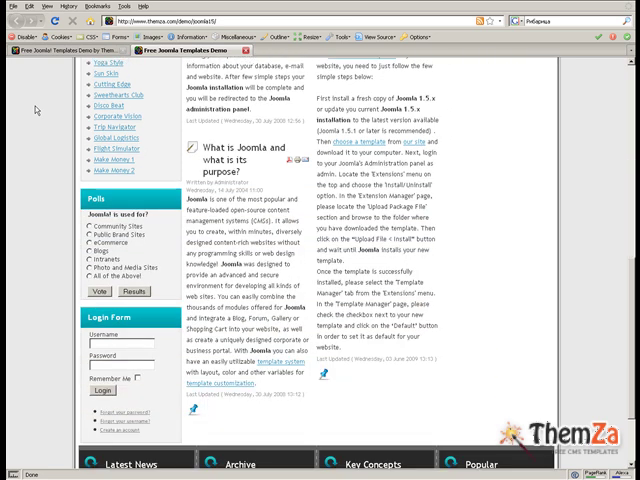
scroll(down, 3)
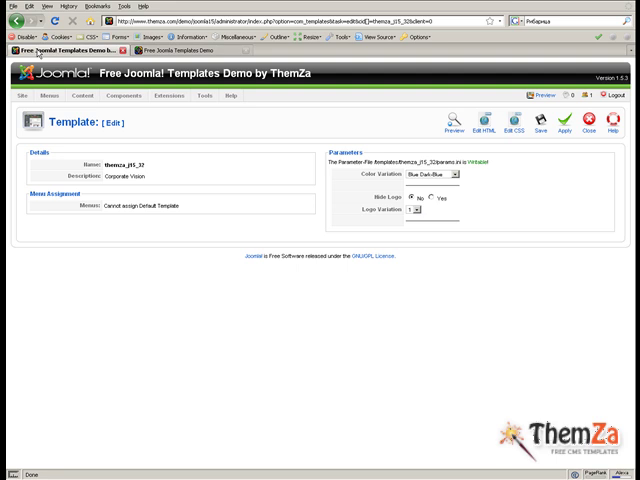
mouse_move(580, 166)
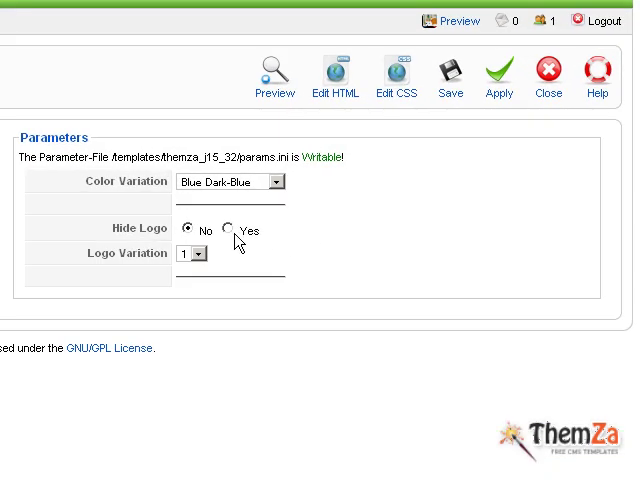
click(226, 232)
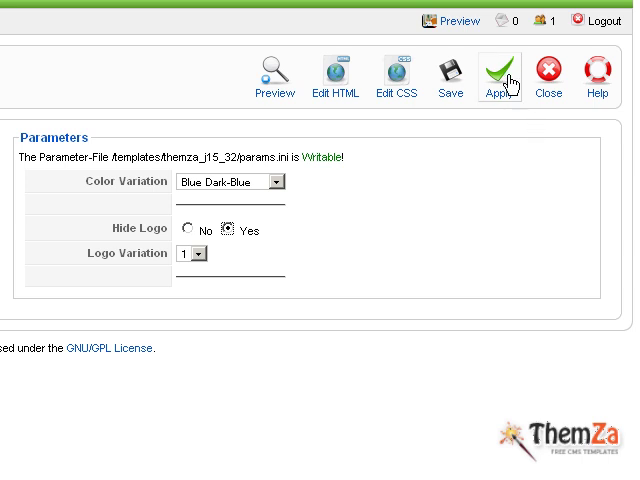
click(498, 76)
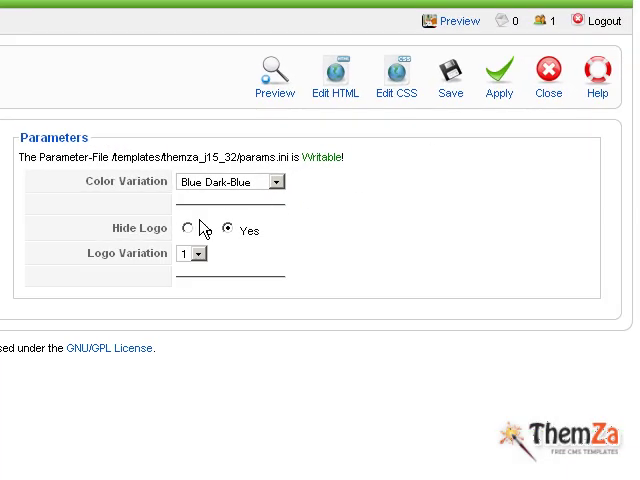
click(188, 230)
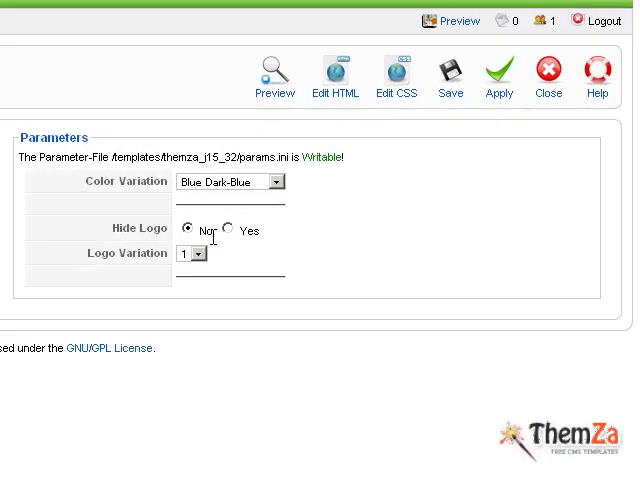
Step: Set the template's Logo Variation to 3 and apply it
click(192, 252)
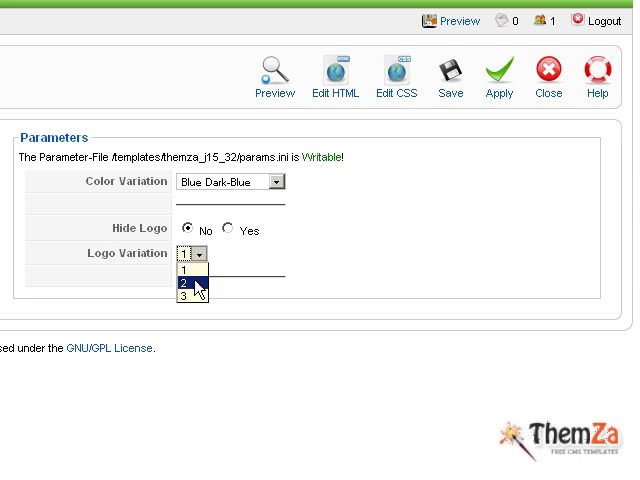
click(184, 284)
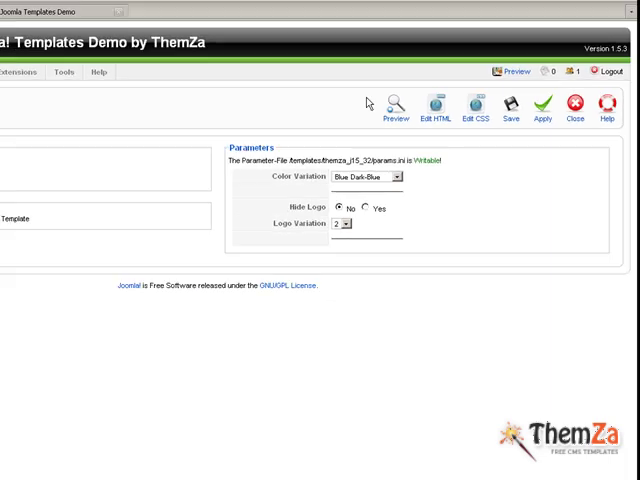
click(396, 110)
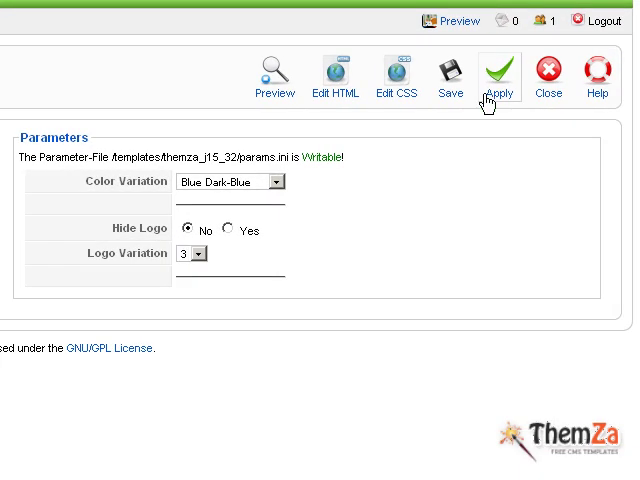
mouse_move(450, 90)
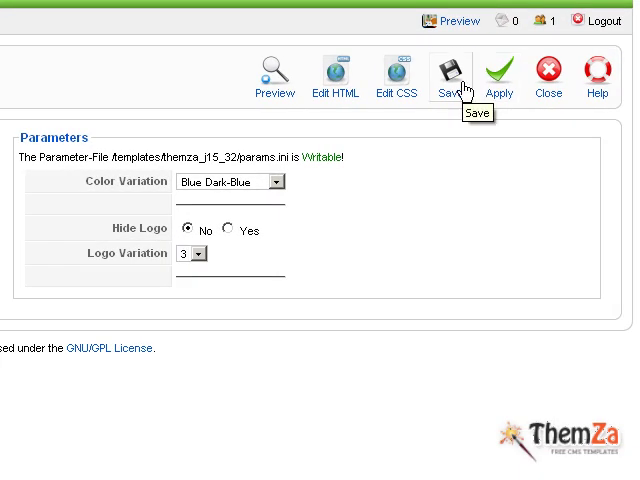
Step: Save the template parameters and return to the Template Manager list
click(448, 70)
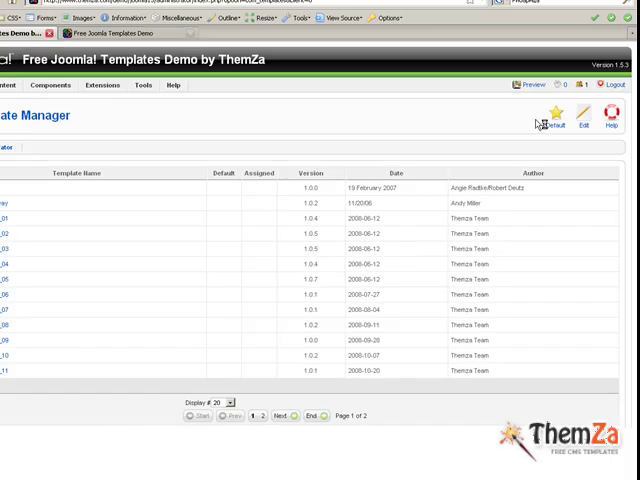